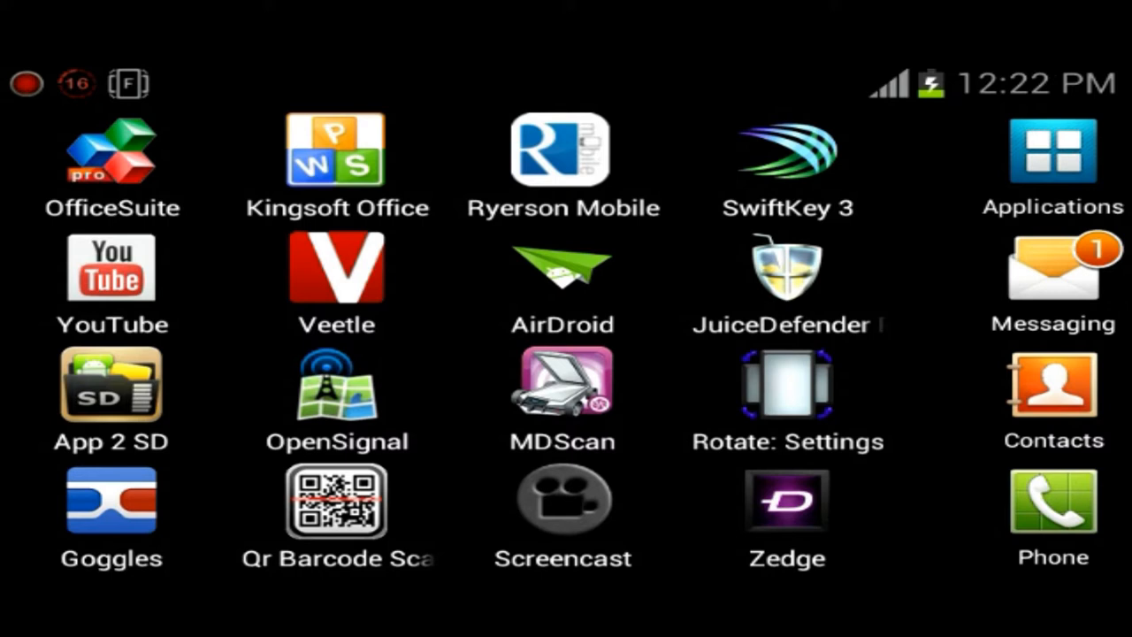
Launch OpenSignal from the app drawer
{"action": "left_click", "coordinate": [336, 386]}
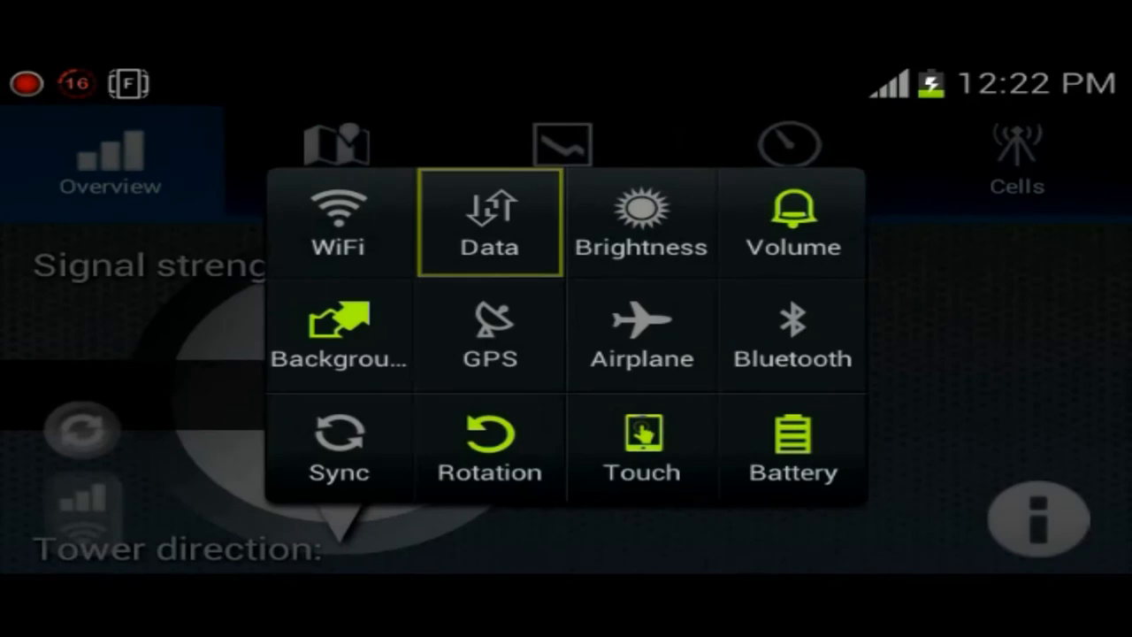
Dismiss the quick-settings panel to reveal the overview at 65% signal on 4G
{"action": "left_click", "coordinate": [490, 334]}
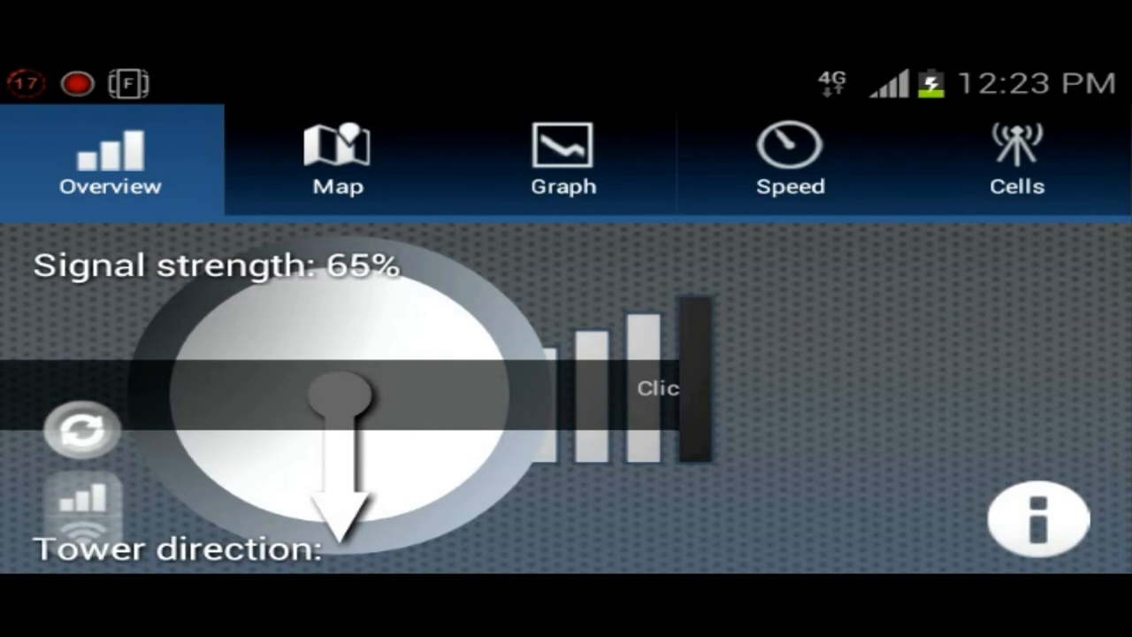
Run a first network refresh and close its results
{"action": "left_click", "coordinate": [79, 431]}
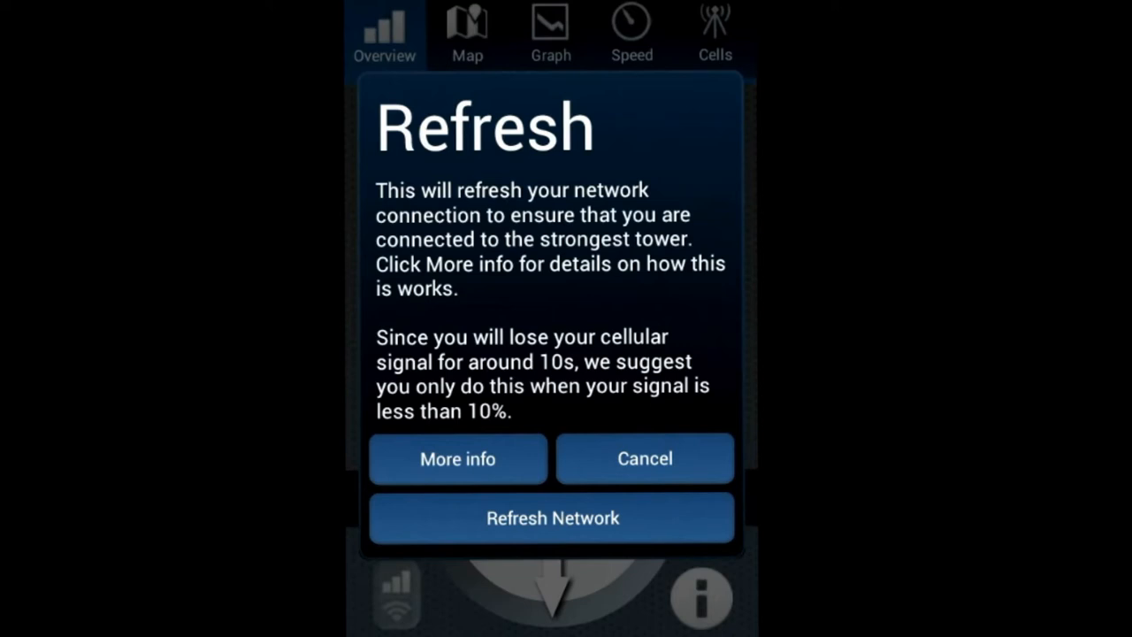
{"action": "left_click", "coordinate": [552, 516]}
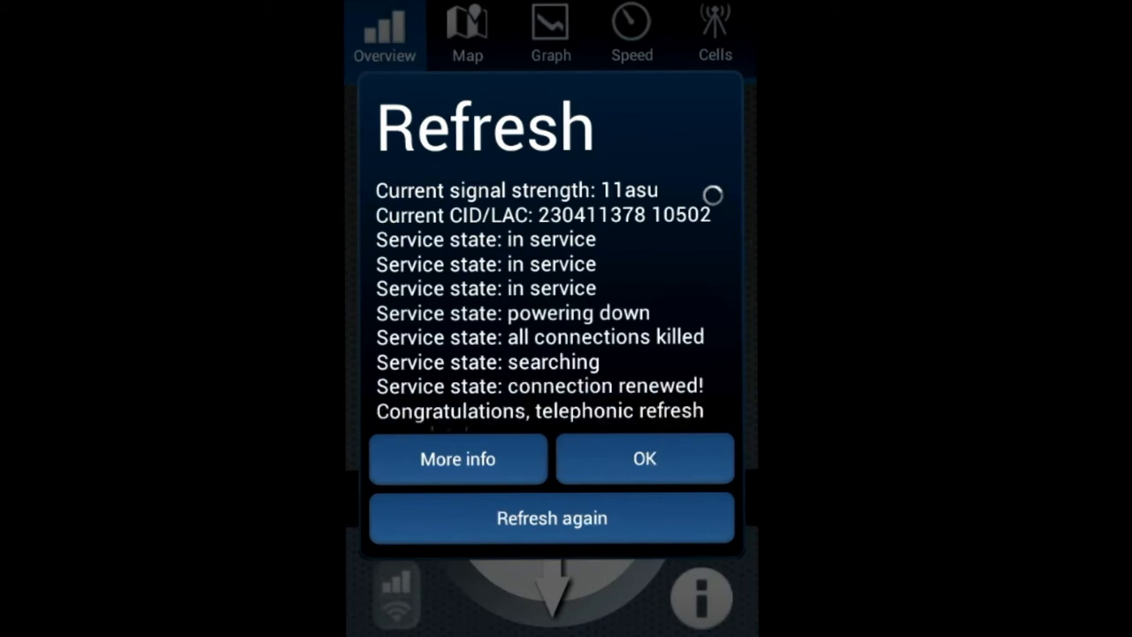
{"action": "scroll", "scroll_direction": "down", "scroll_amount": 3}
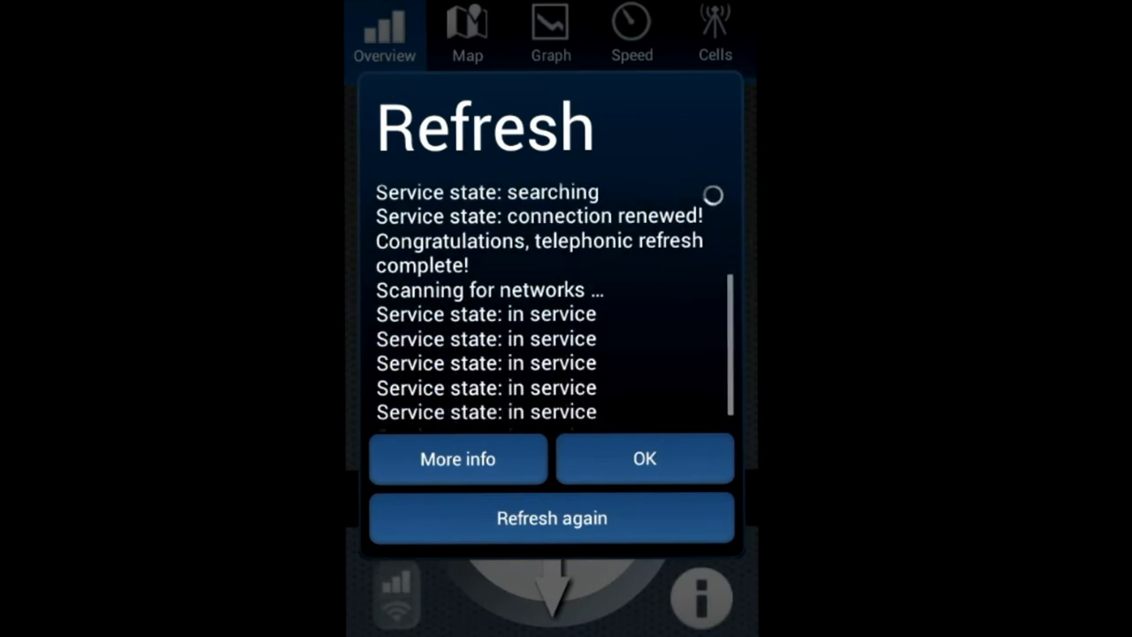
{"action": "scroll", "scroll_direction": "down", "scroll_amount": 3}
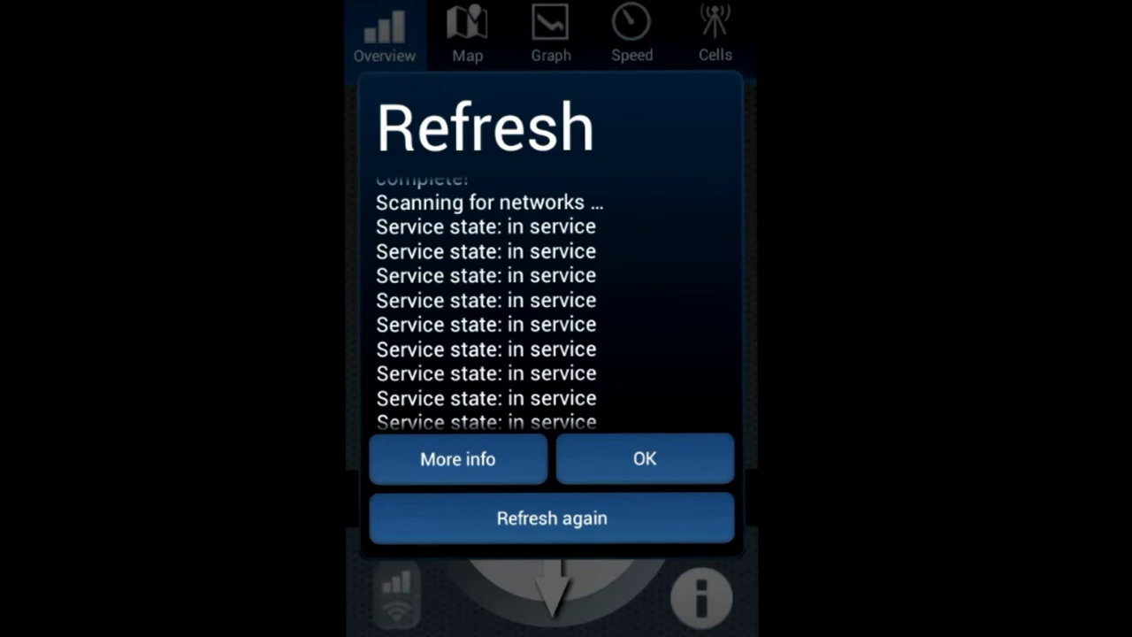
{"action": "left_click", "coordinate": [644, 458]}
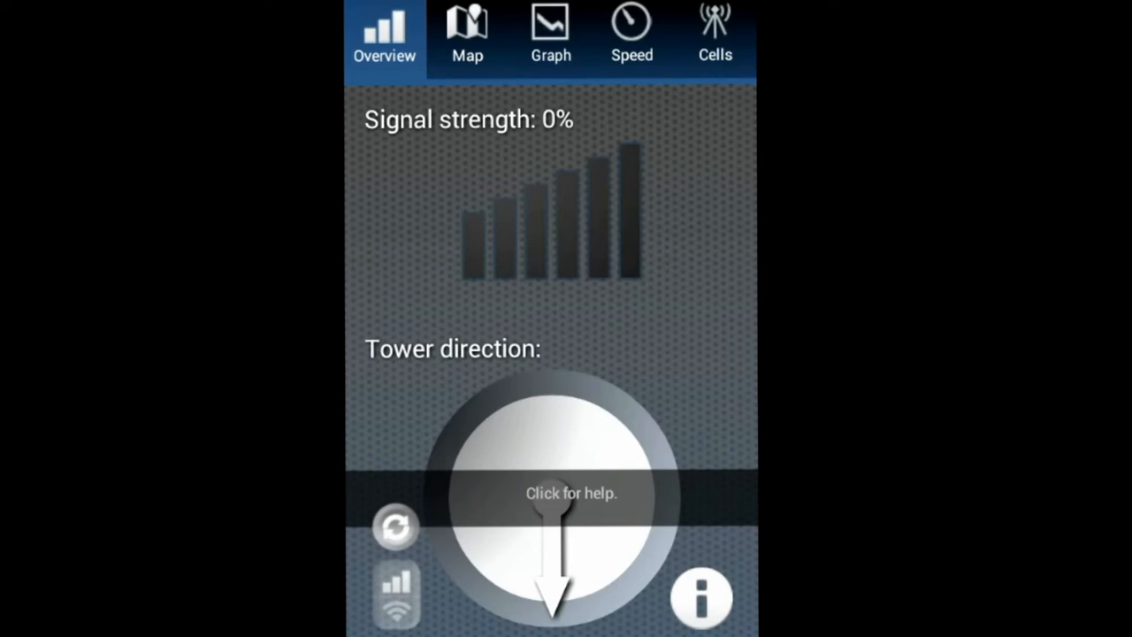
Run a second network refresh, getting a 1asu signal boost, and close the results
{"action": "left_click", "coordinate": [397, 527]}
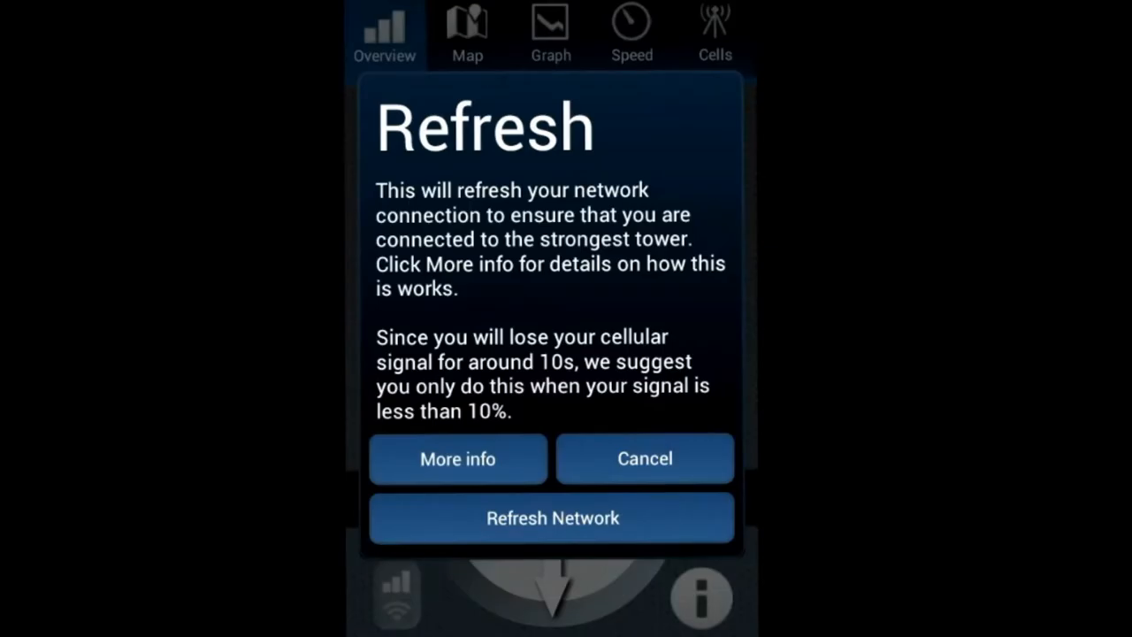
{"action": "left_click", "coordinate": [552, 516]}
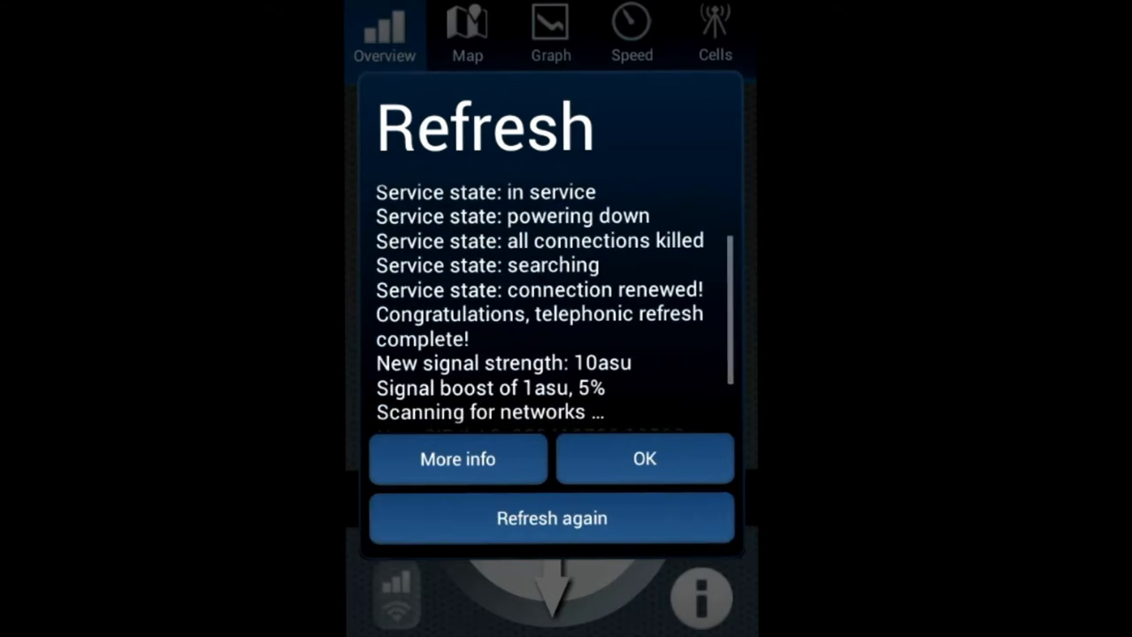
{"action": "left_click", "coordinate": [643, 458]}
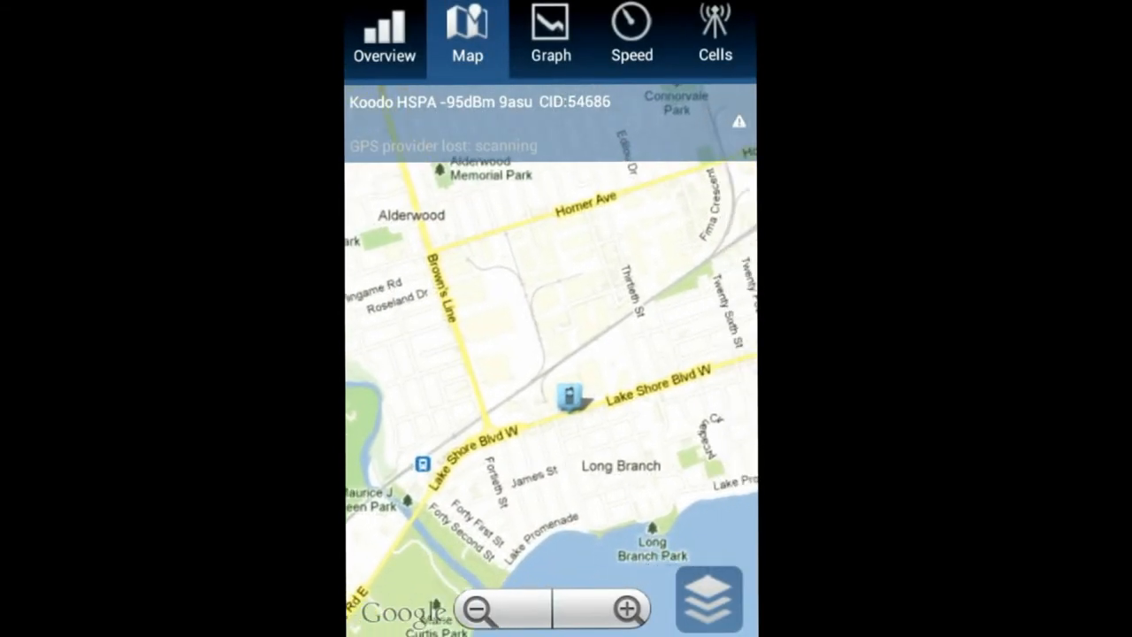
Zoom the coverage map out, then view the Graph statistics with 23% average signal
{"action": "left_click", "coordinate": [478, 609]}
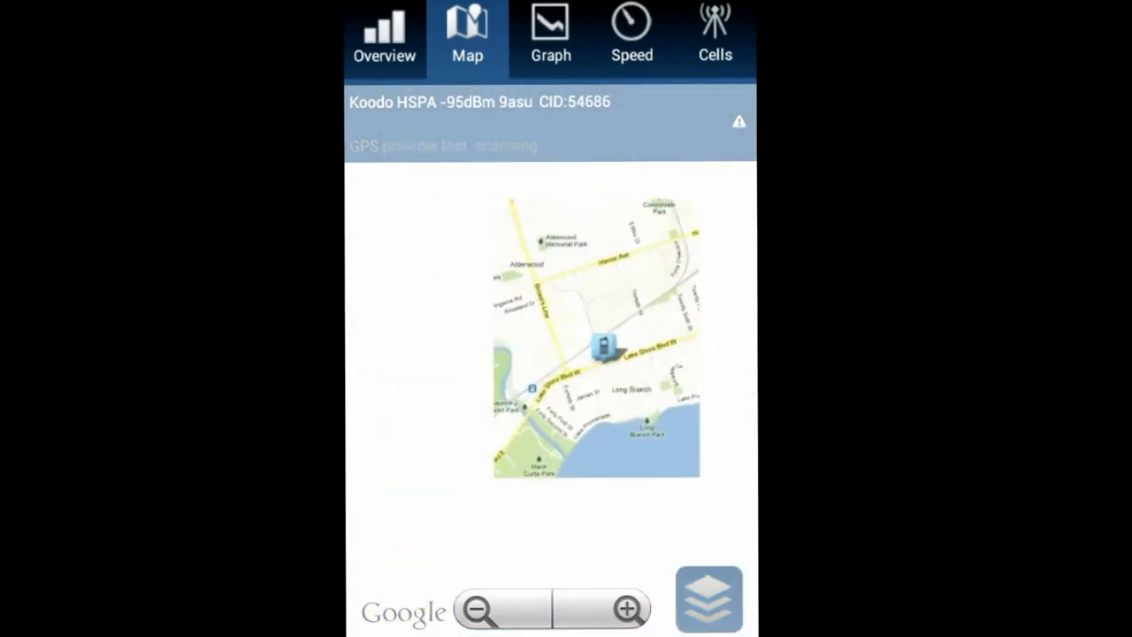
{"action": "left_click", "coordinate": [479, 608]}
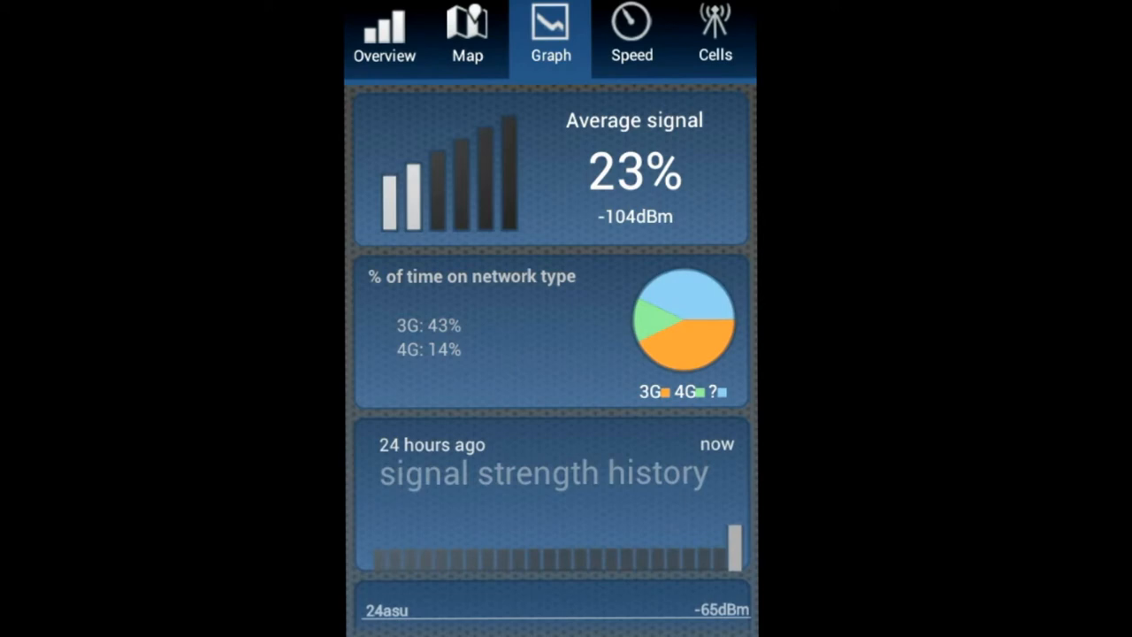
Switch to the Speed page with the speed test ready to run
{"action": "scroll", "scroll_direction": "down", "scroll_amount": 3}
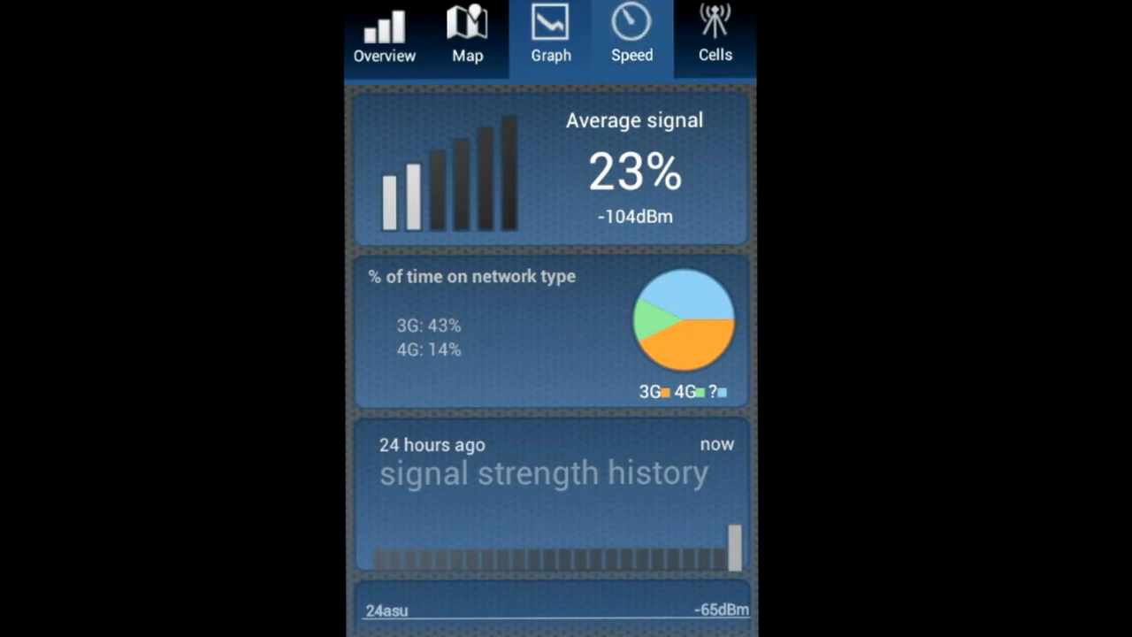
{"action": "left_click", "coordinate": [631, 35]}
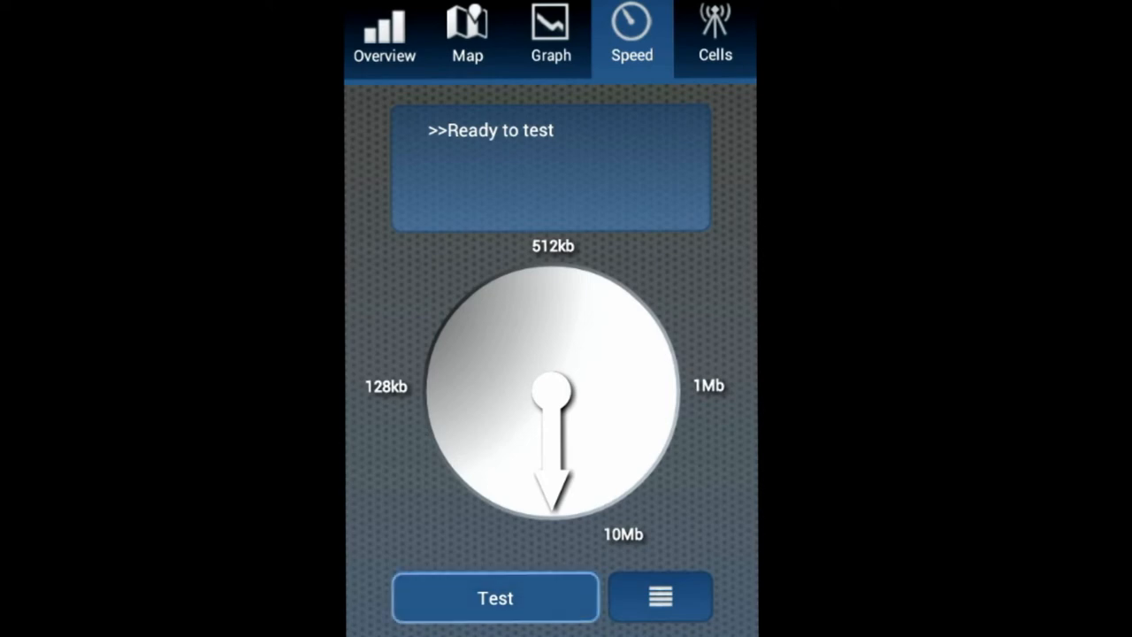
Show the Cells log with RSSI readings and 61 database entries
{"action": "left_click", "coordinate": [495, 597]}
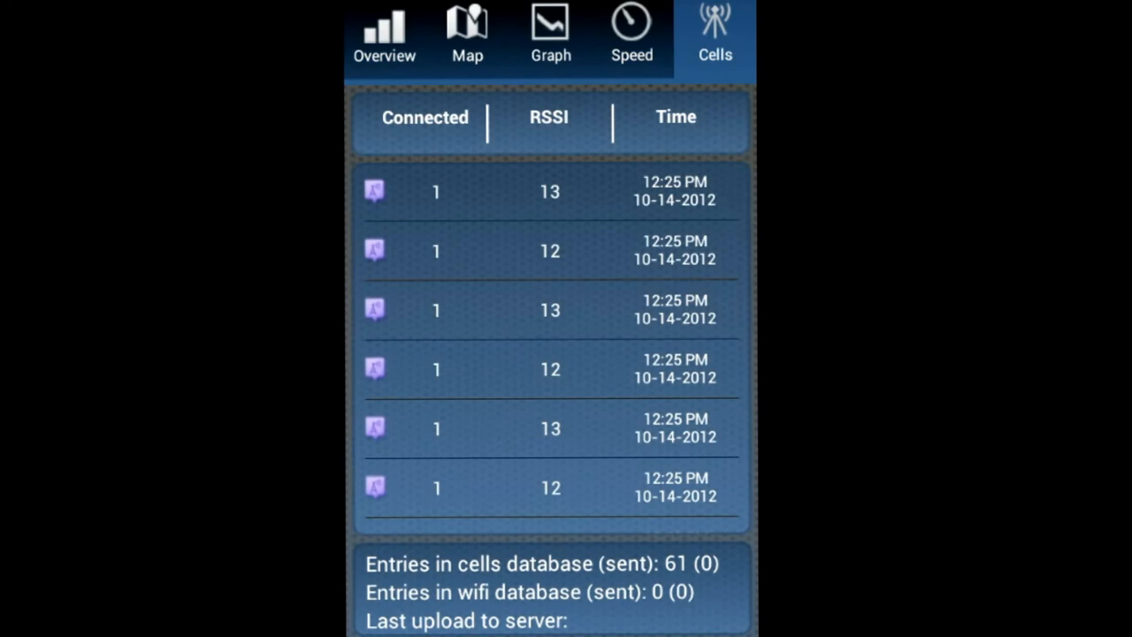
Browse earlier cell log entries, then return to the coverage map showing Koodo UMTS -87dBm
{"action": "scroll", "scroll_direction": "down", "scroll_amount": 3}
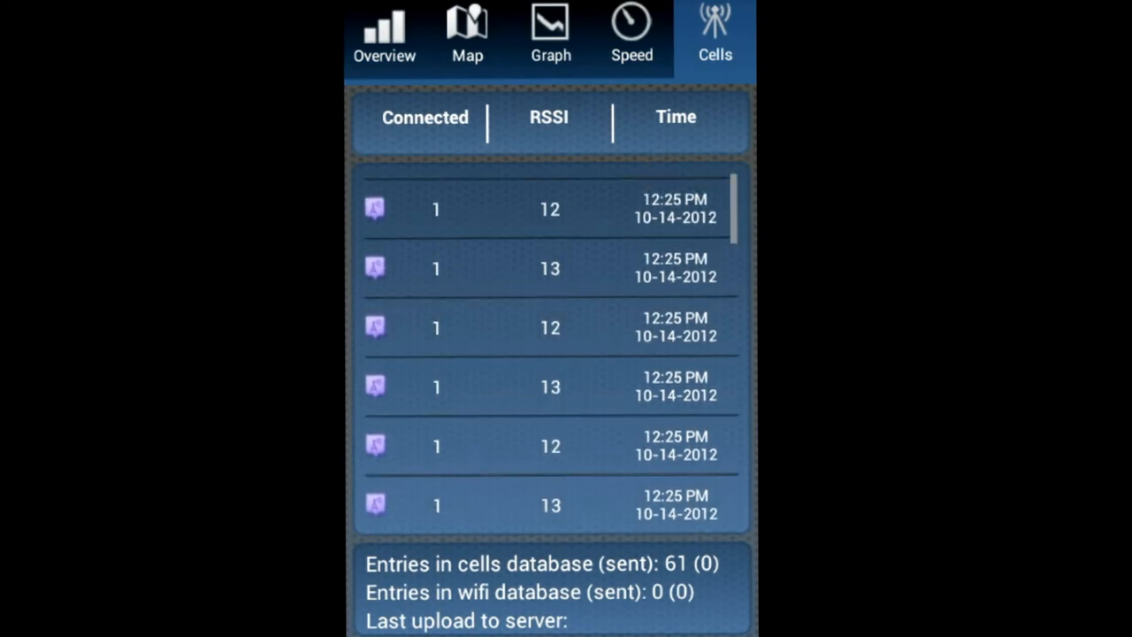
{"action": "scroll", "scroll_direction": "down", "scroll_amount": 3}
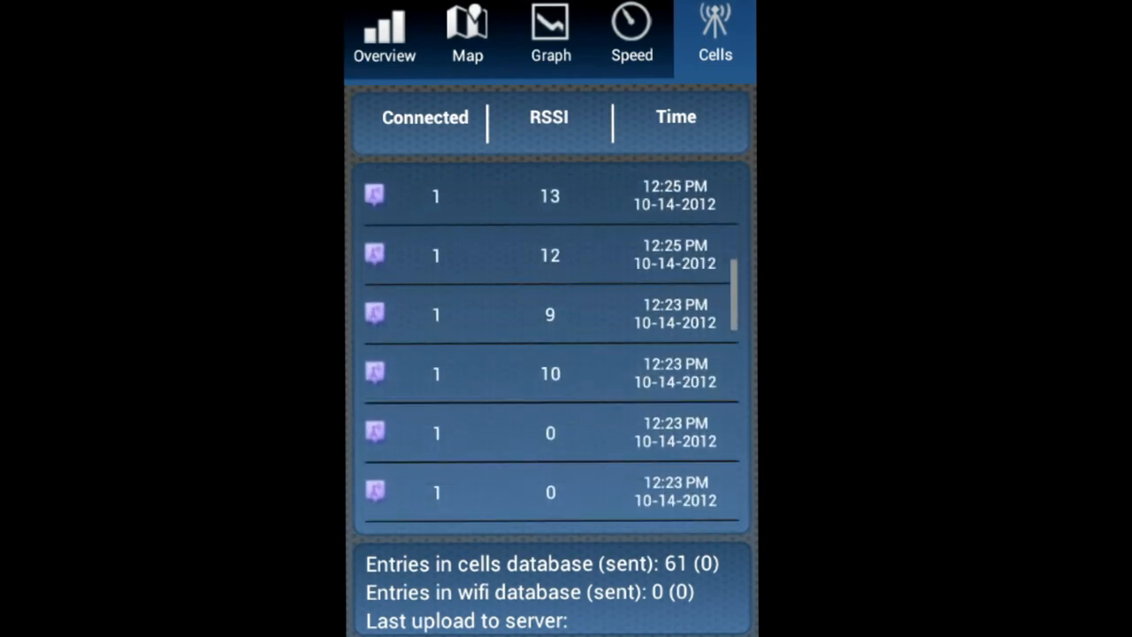
{"action": "scroll", "scroll_direction": "down", "scroll_amount": 3}
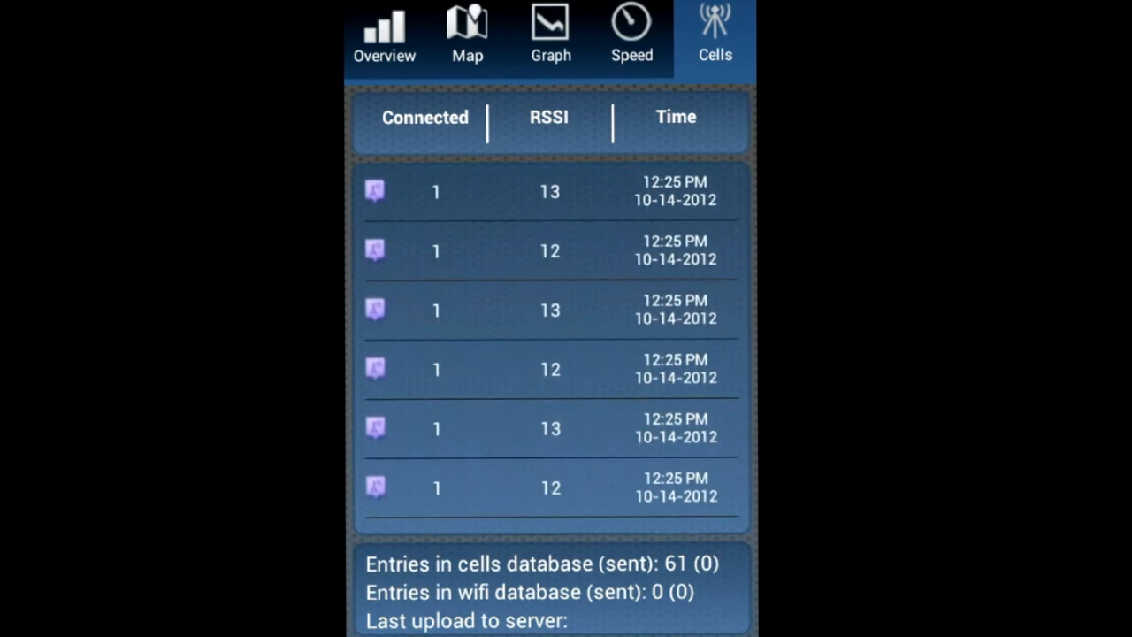
{"action": "left_click", "coordinate": [467, 37]}
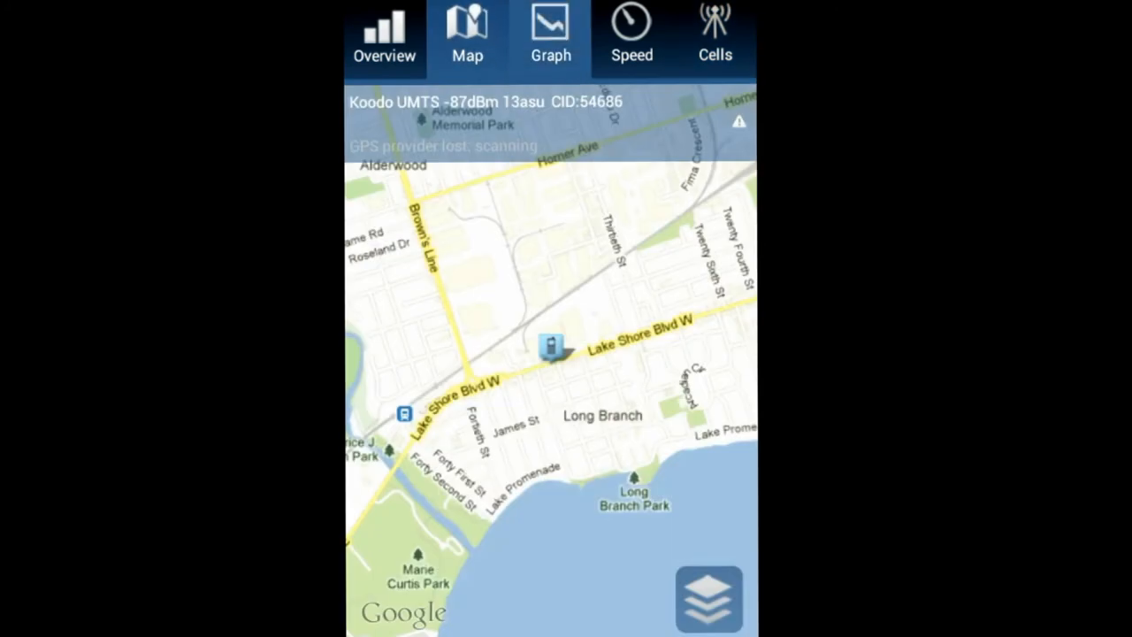
Pass through the Graph page back to the Overview, now at 56% signal strength
{"action": "left_click", "coordinate": [550, 36]}
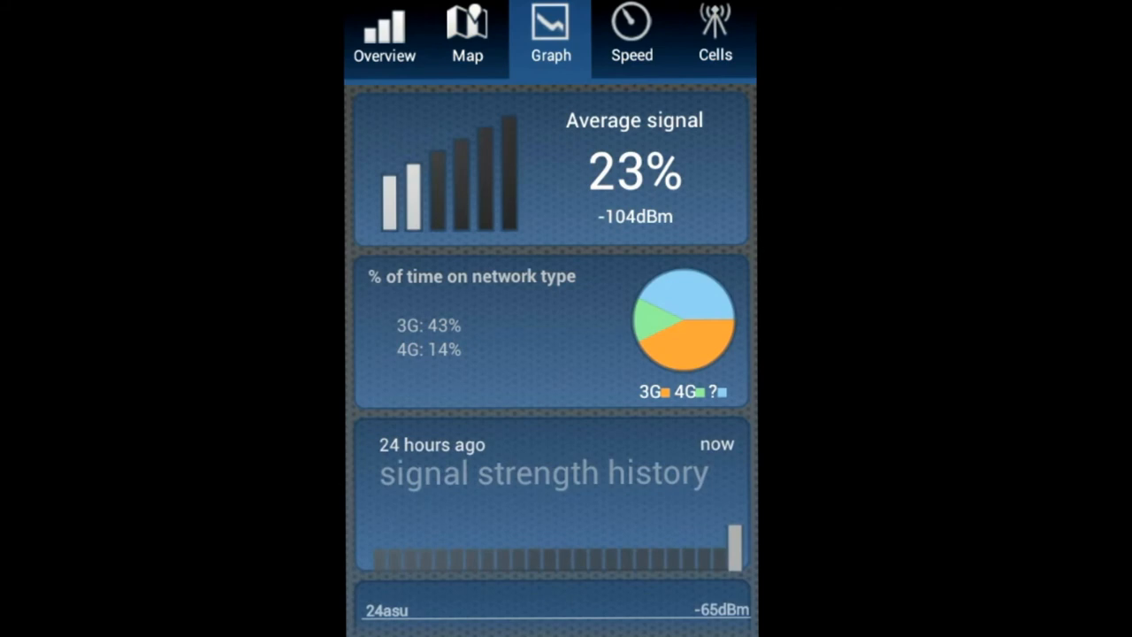
{"action": "left_click", "coordinate": [384, 35]}
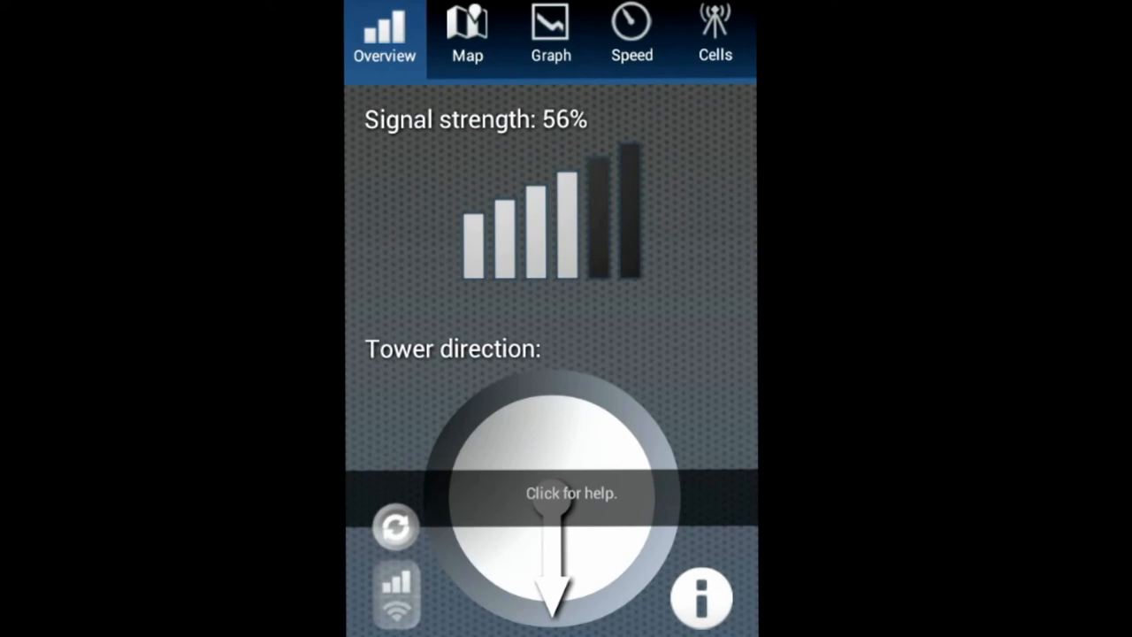
{"action": "left_click", "coordinate": [467, 35]}
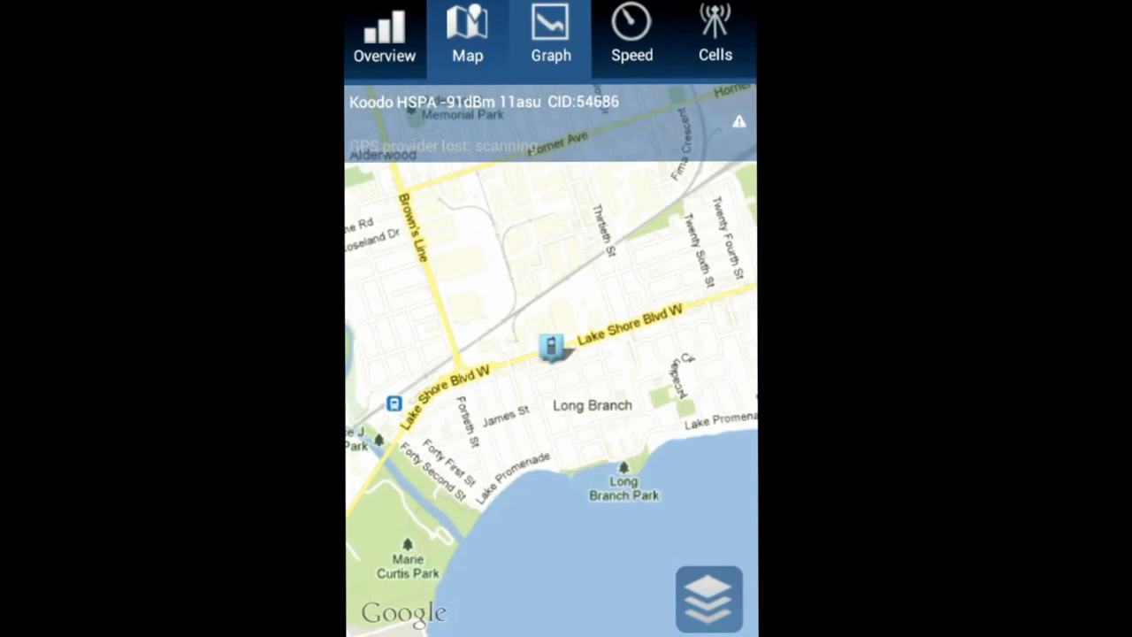
{"action": "left_click", "coordinate": [631, 36]}
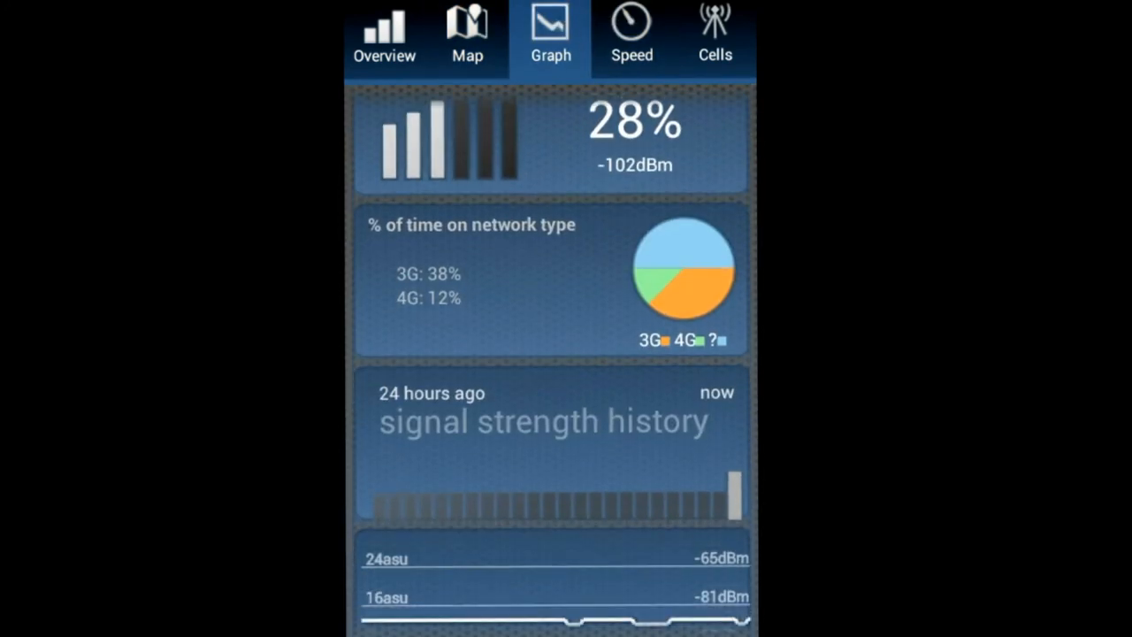
{"action": "scroll", "scroll_direction": "up", "scroll_amount": 3}
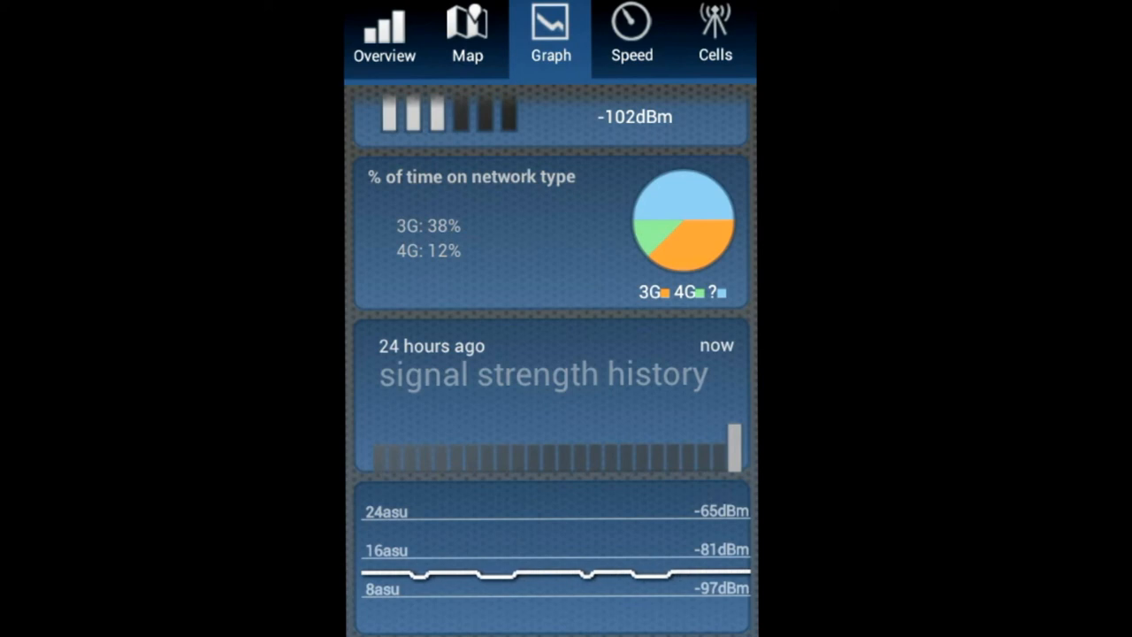
{"action": "left_click", "coordinate": [384, 37]}
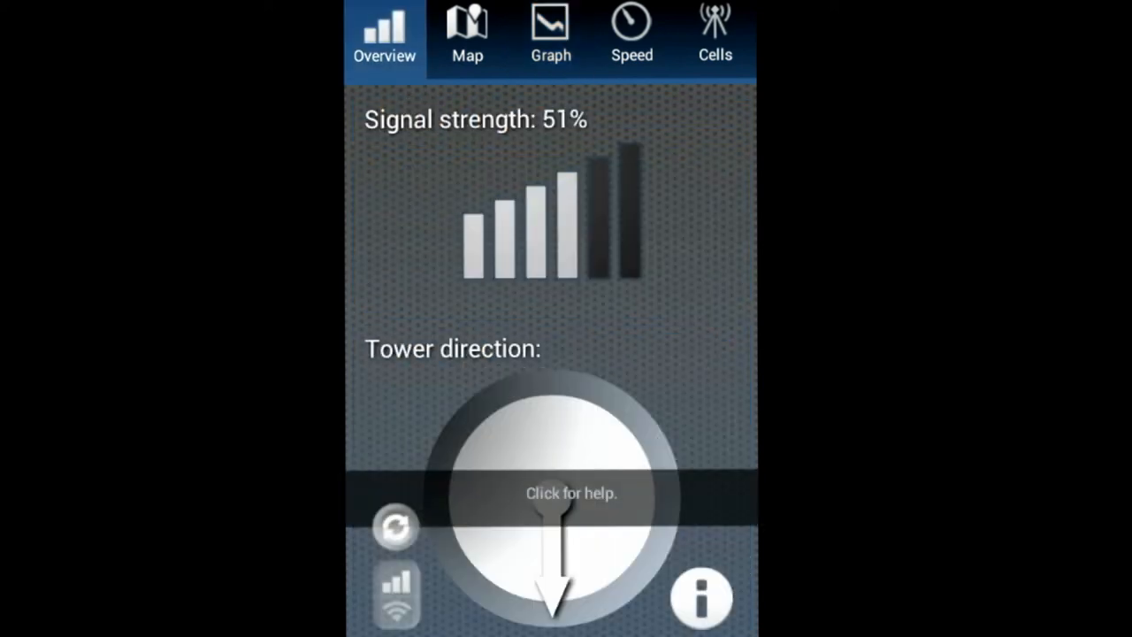